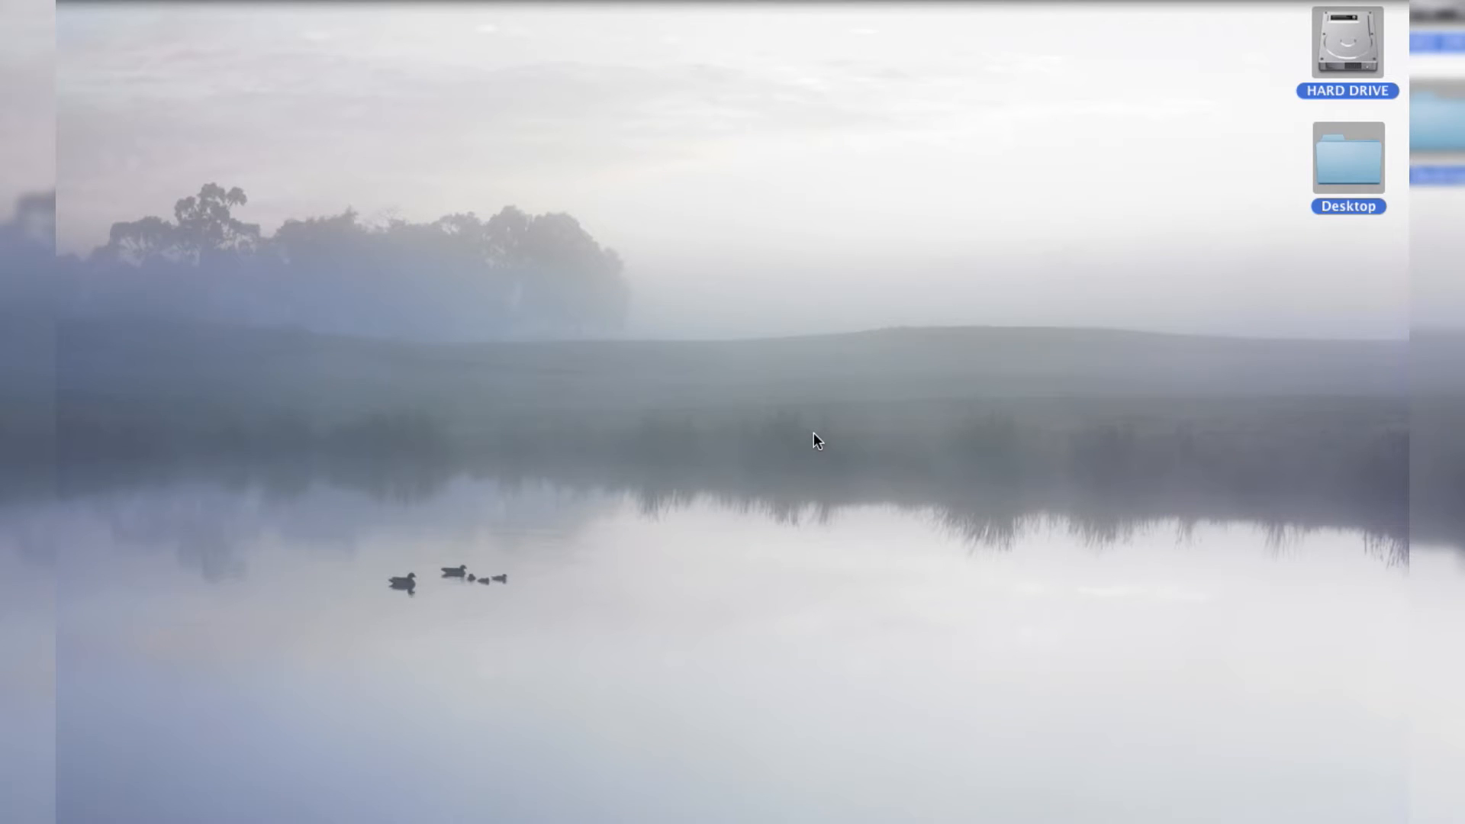
pyautogui.moveTo(705, 366)
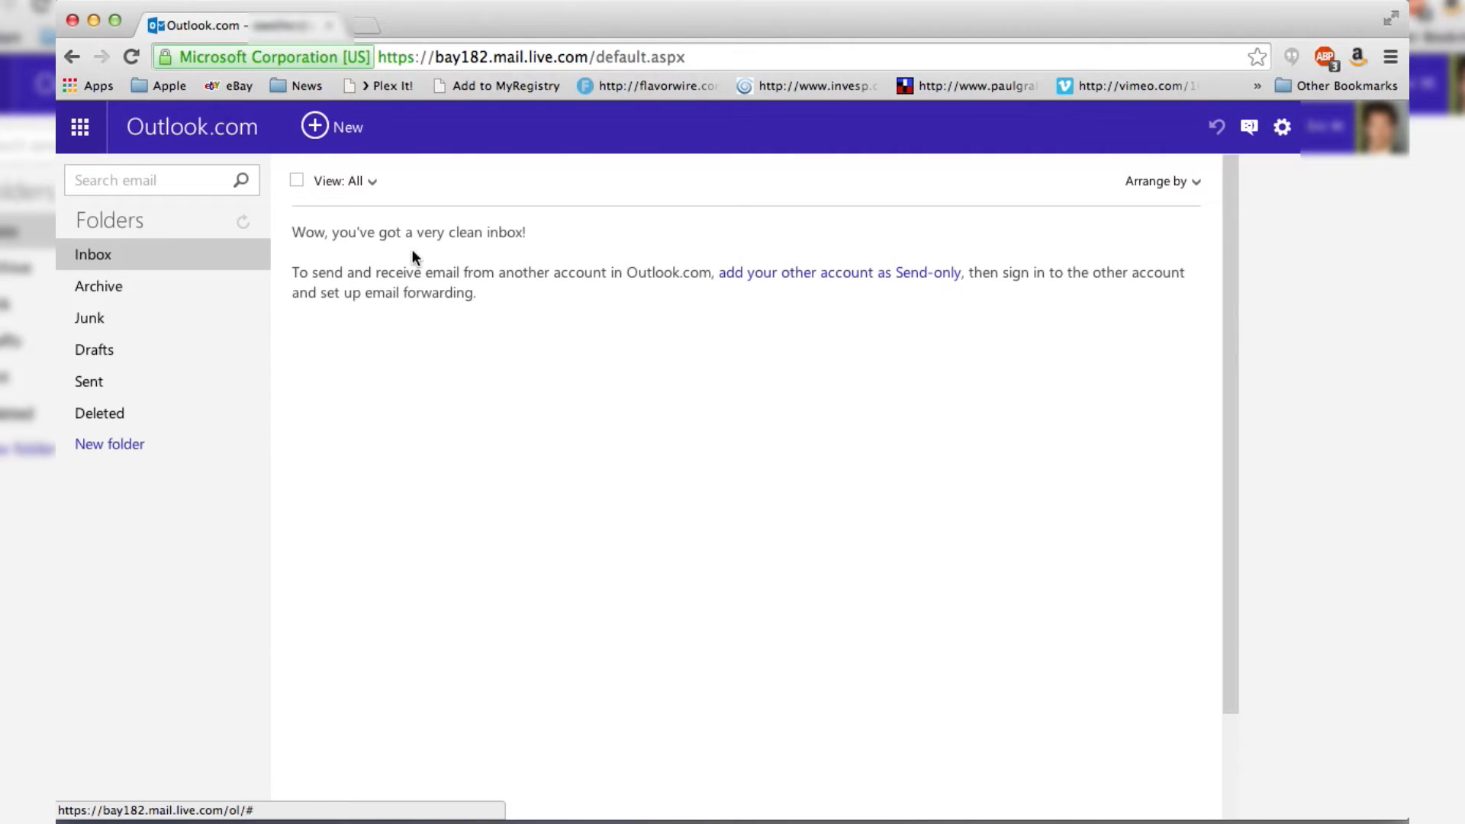
pyautogui.moveTo(861, 537)
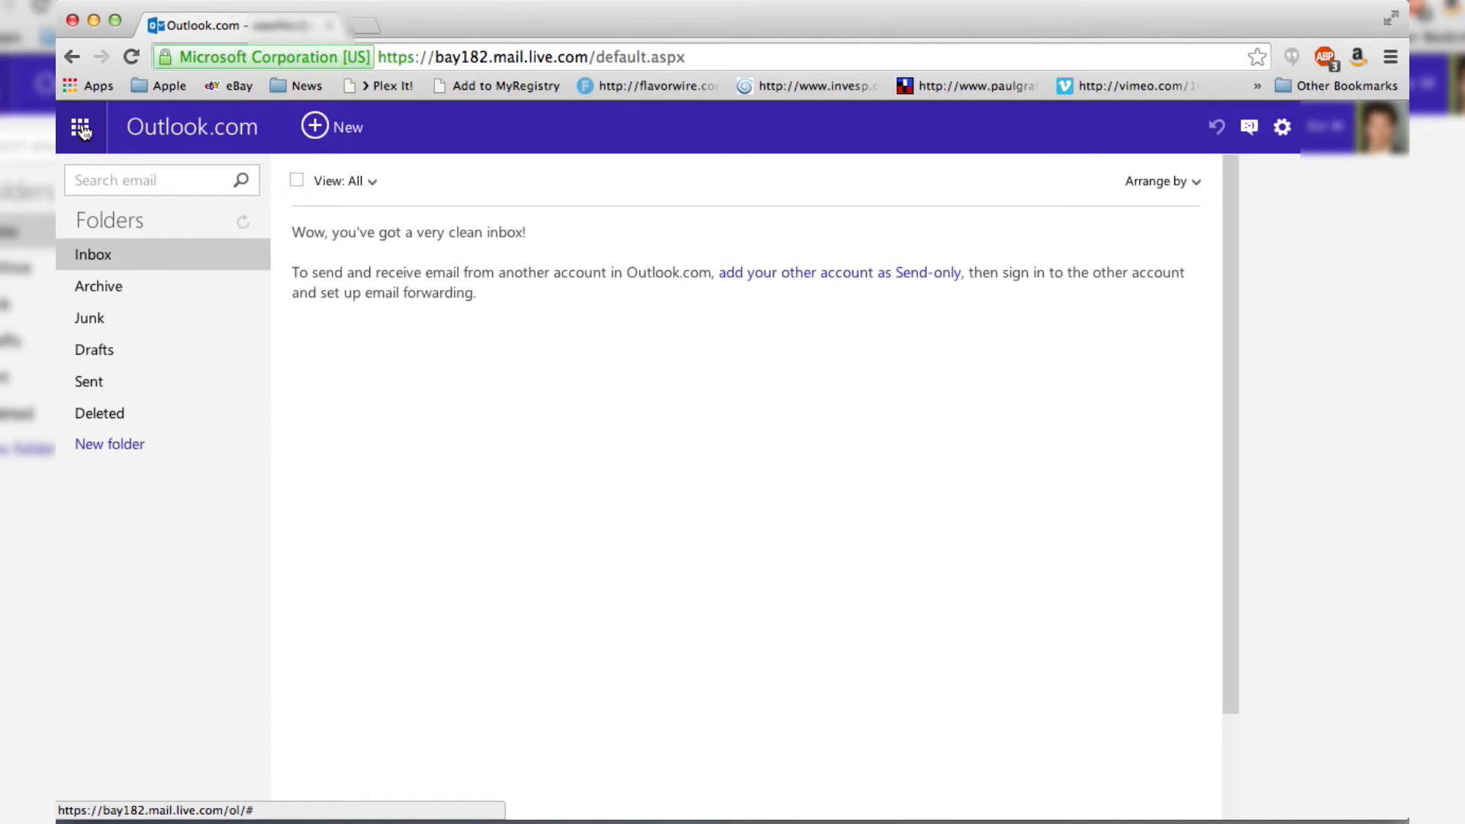
# Step: Bring up the Microsoft online apps list from the app launcher grid
pyautogui.click(80, 127)
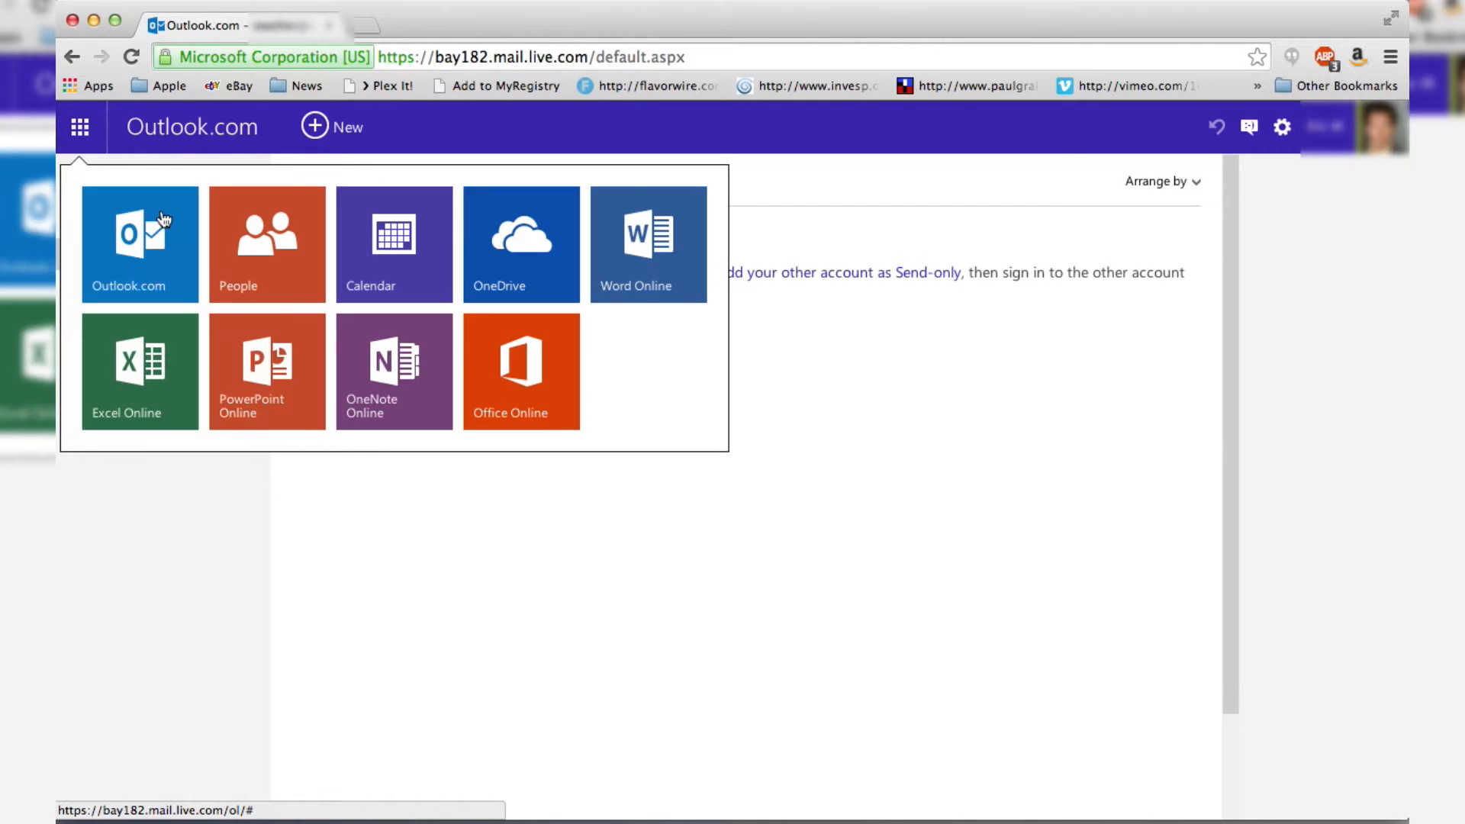
pyautogui.moveTo(520, 317)
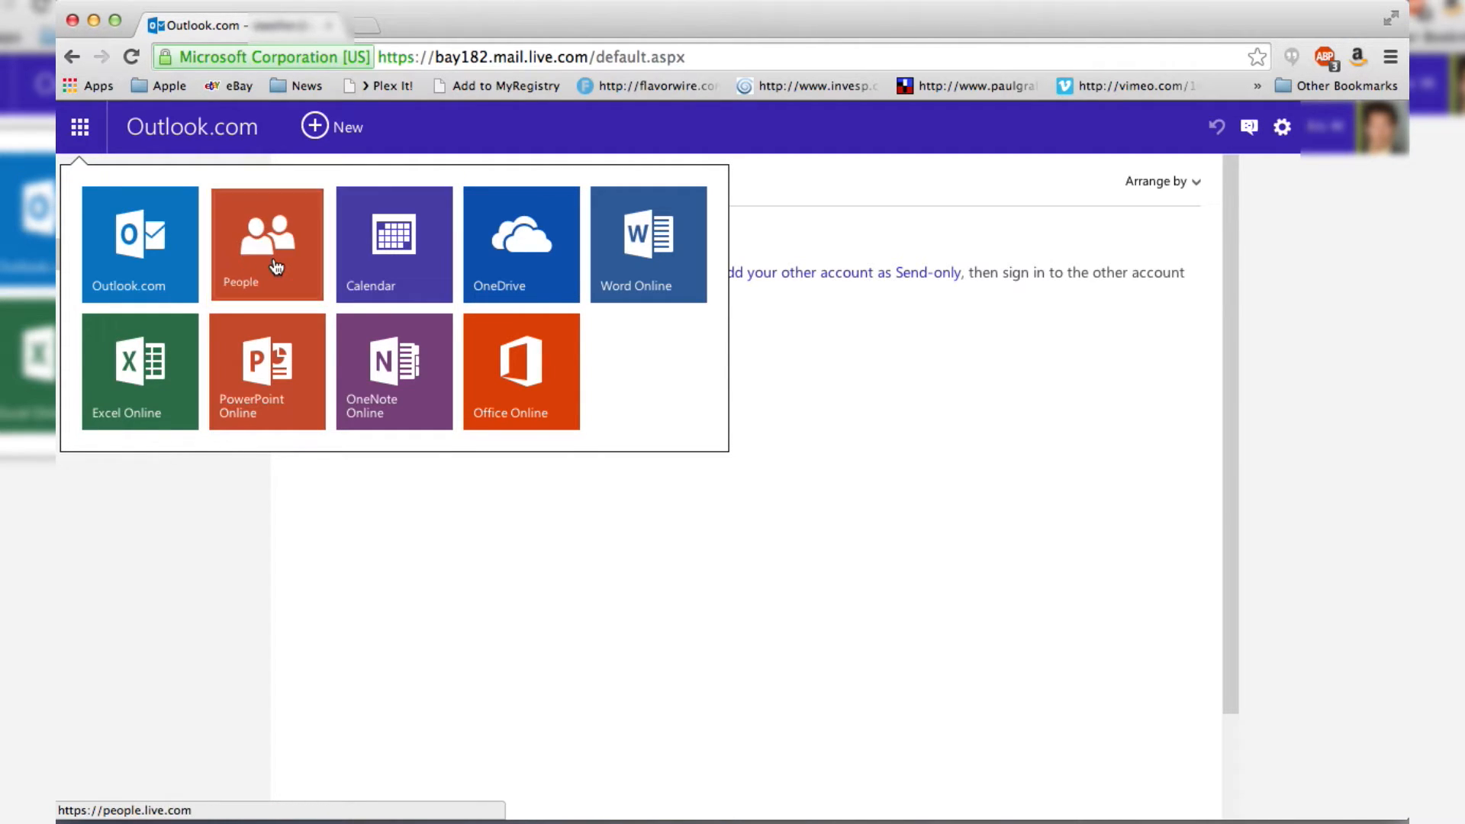
# Step: Switch to the People contacts app and reveal the New menu with contact and group choices
pyautogui.click(266, 243)
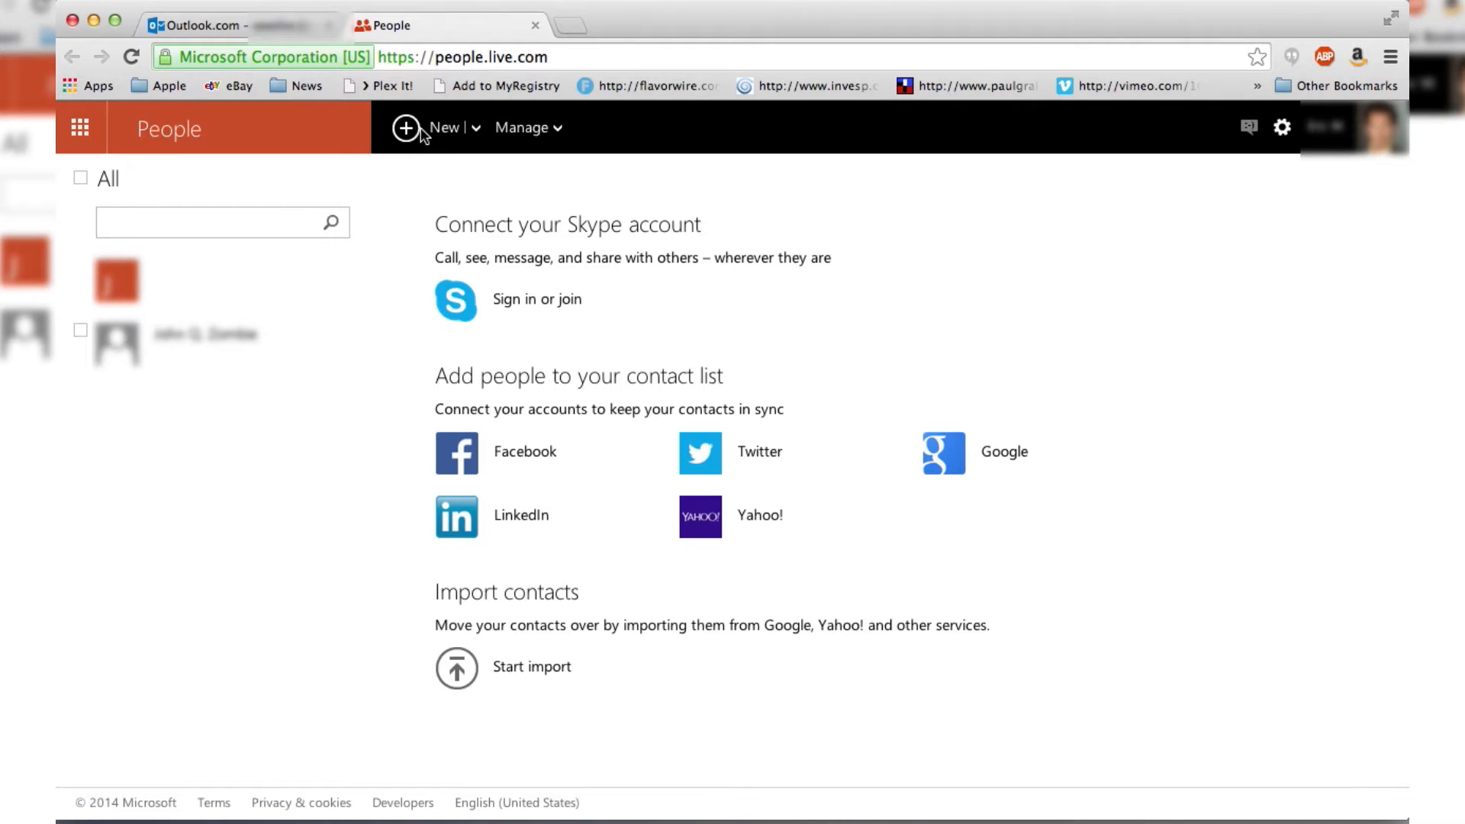
pyautogui.moveTo(510, 128)
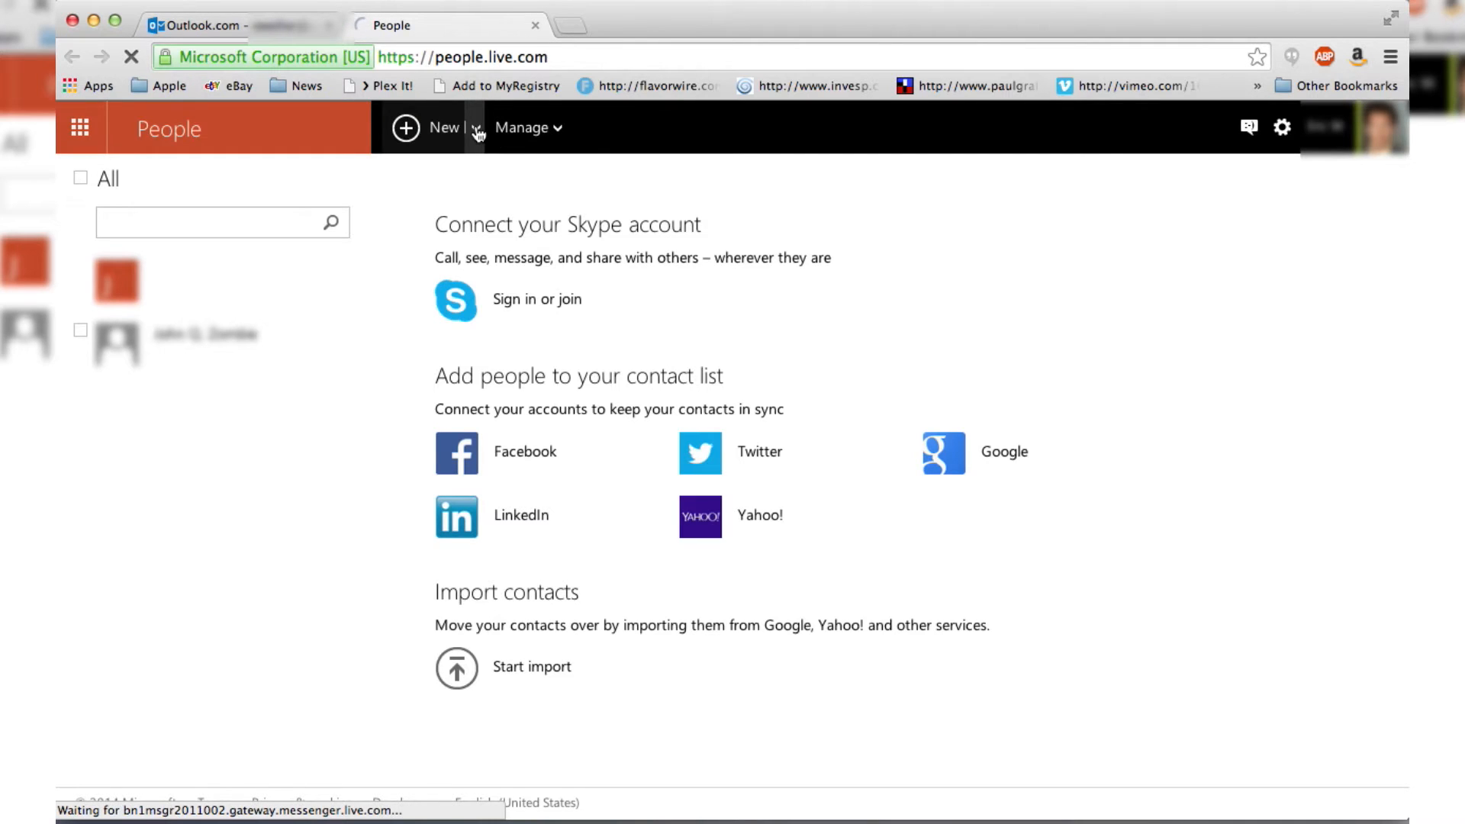
pyautogui.click(477, 128)
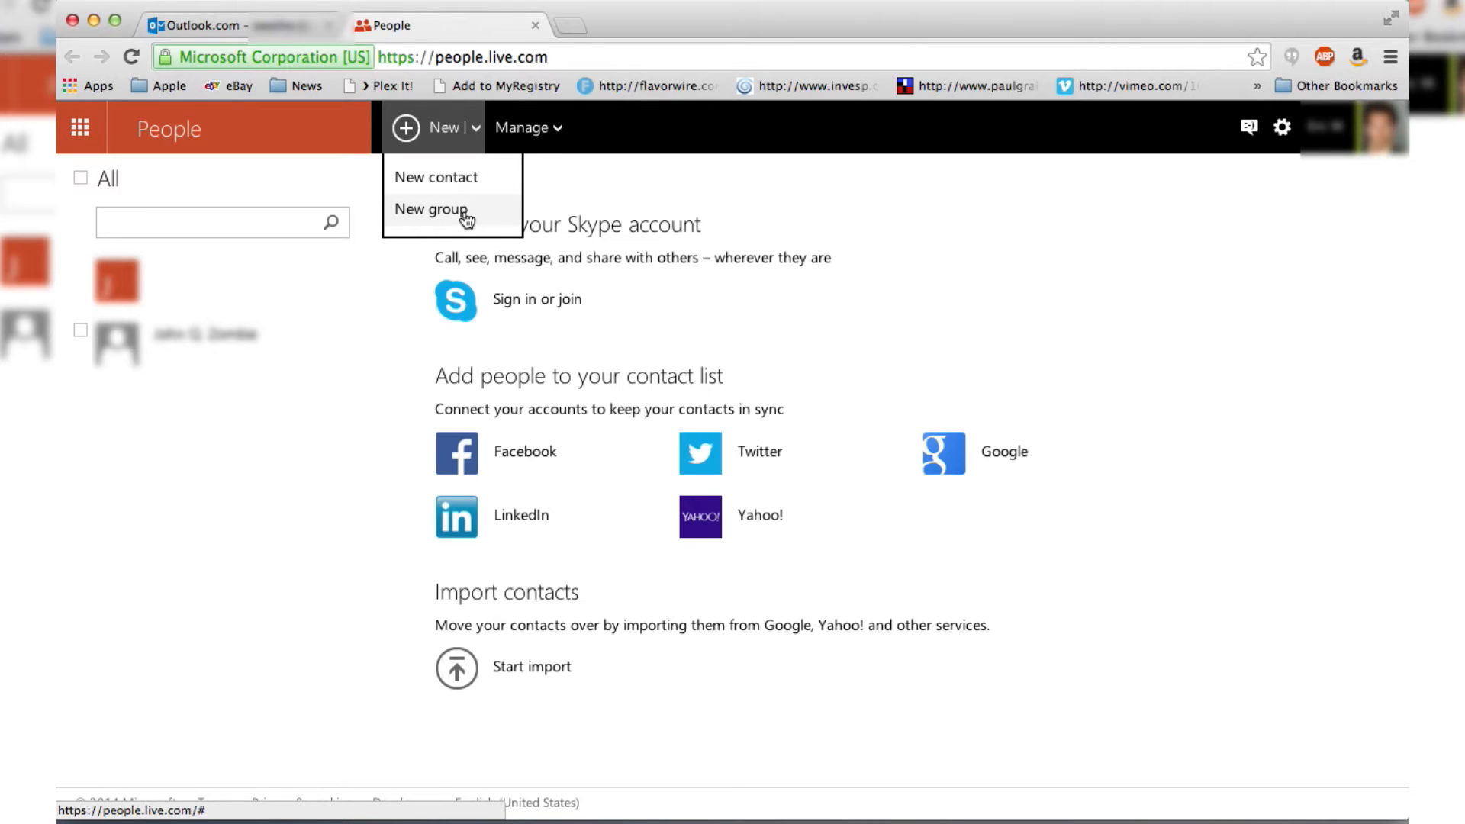
# Step: Create a new group named 'Apocalypse Friends', add the suggested contact 'john' as member, and save
pyautogui.click(431, 209)
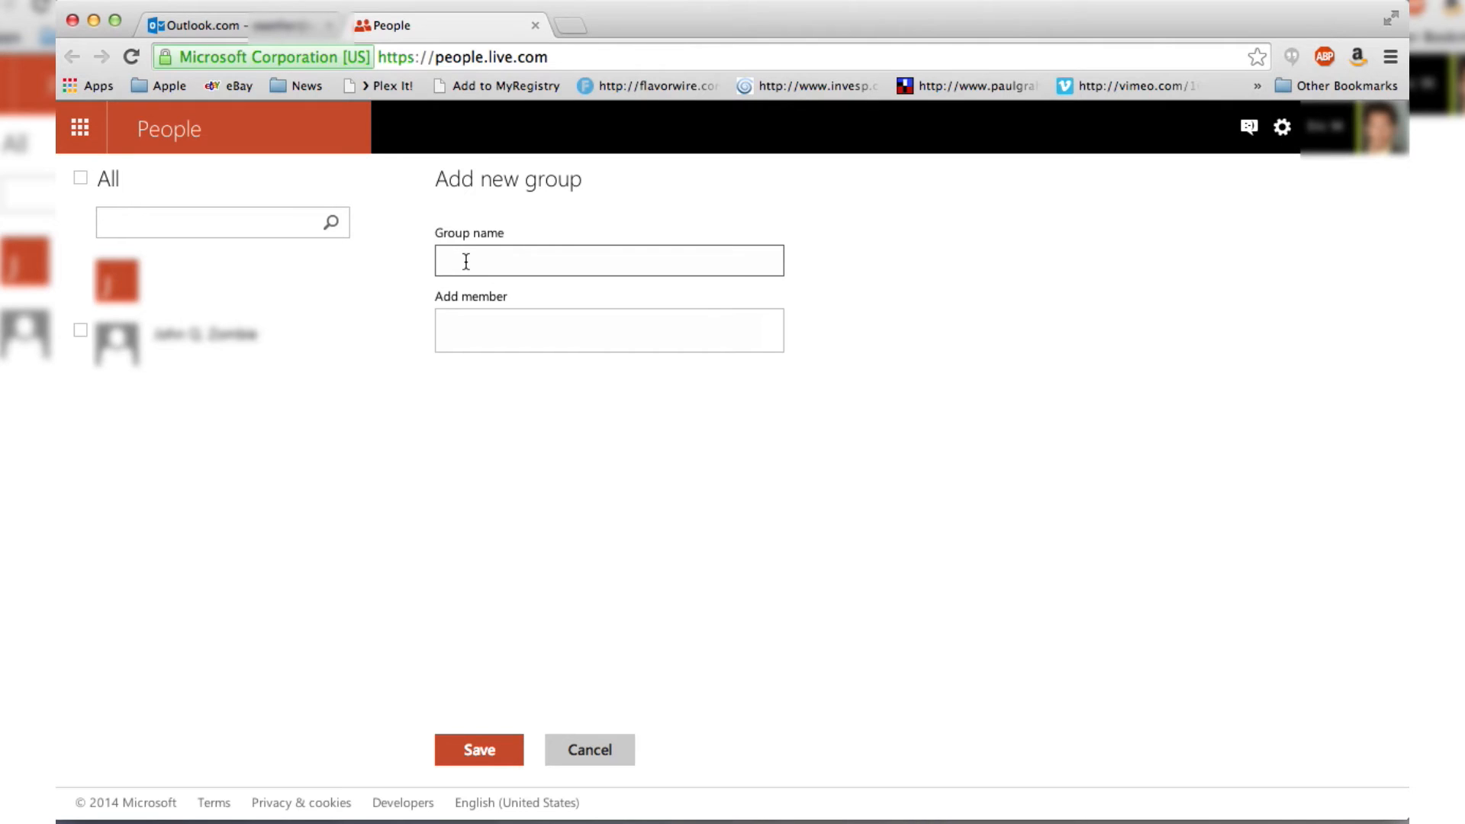
pyautogui.write('Apocalypse Friends')
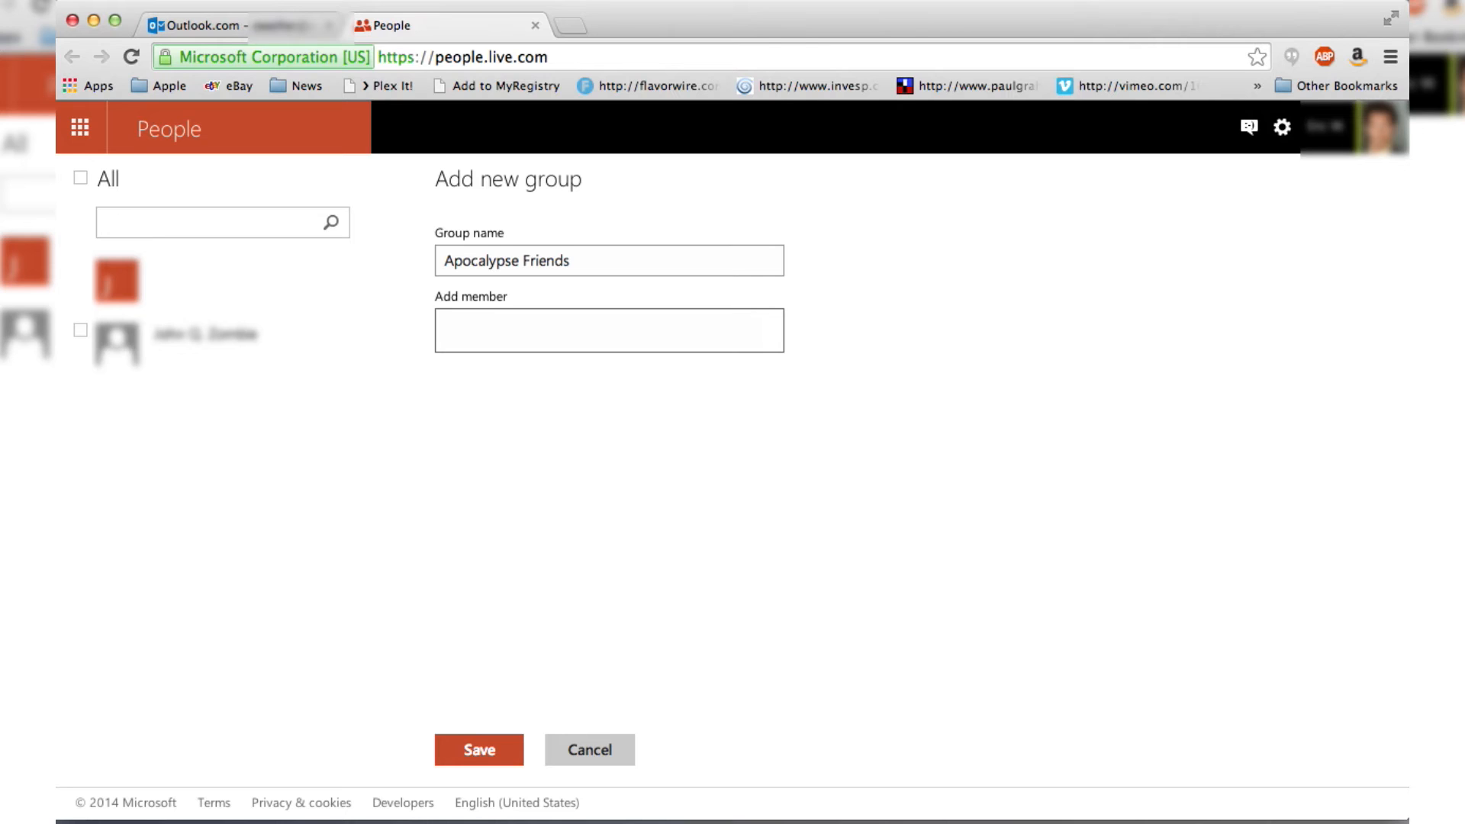
pyautogui.write('john')
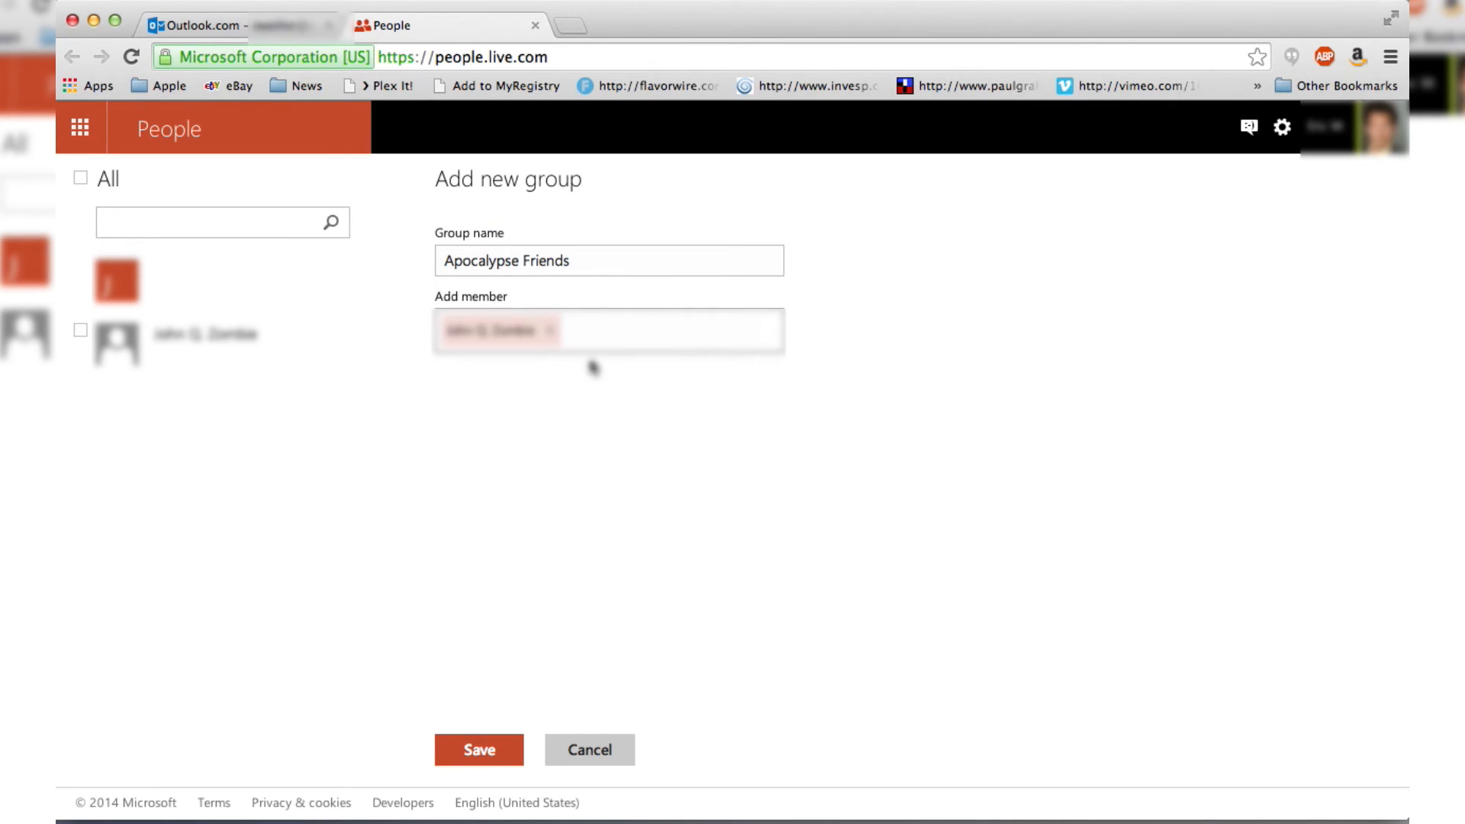
pyautogui.click(691, 331)
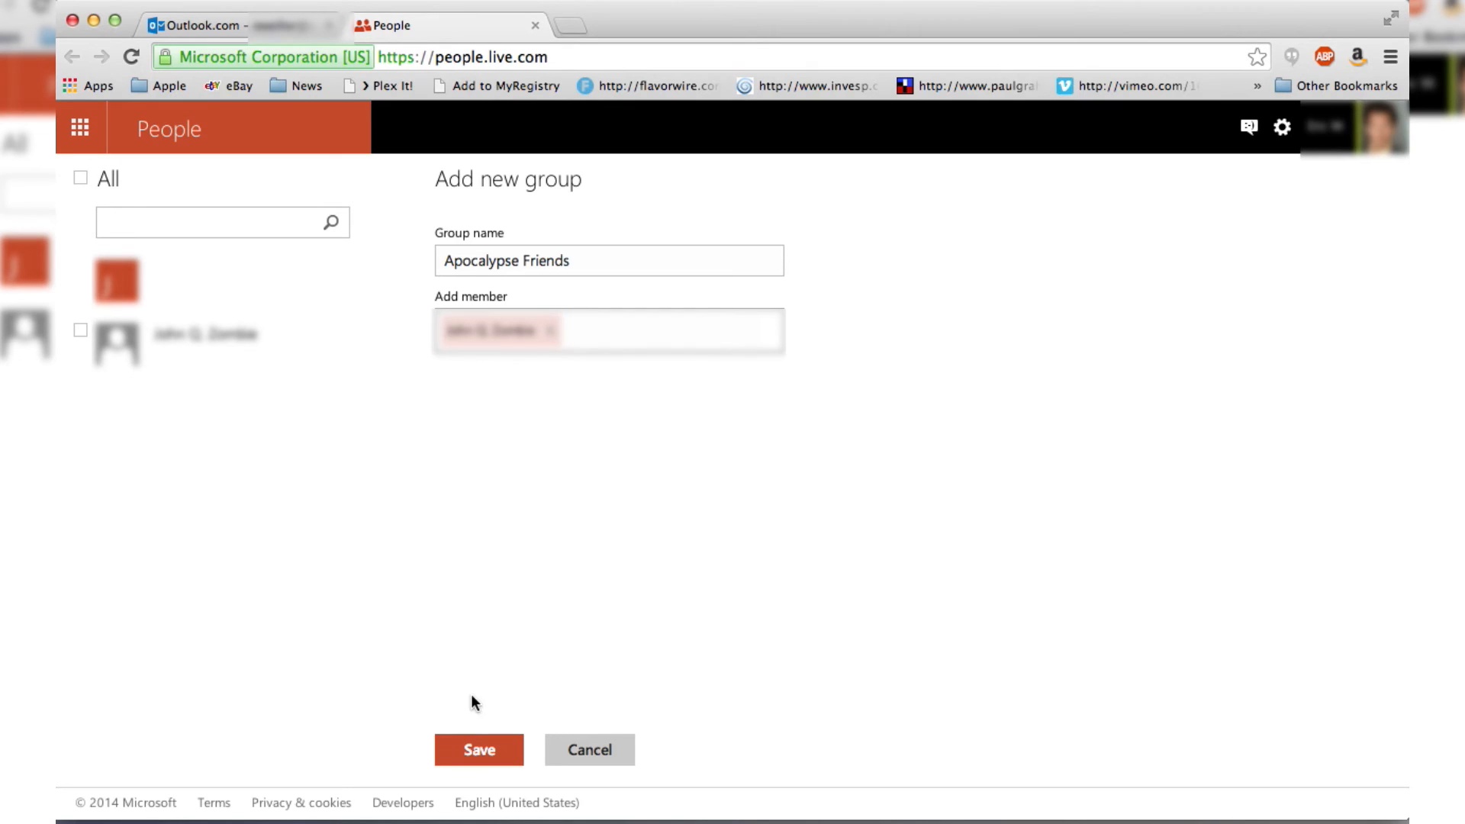
pyautogui.click(478, 749)
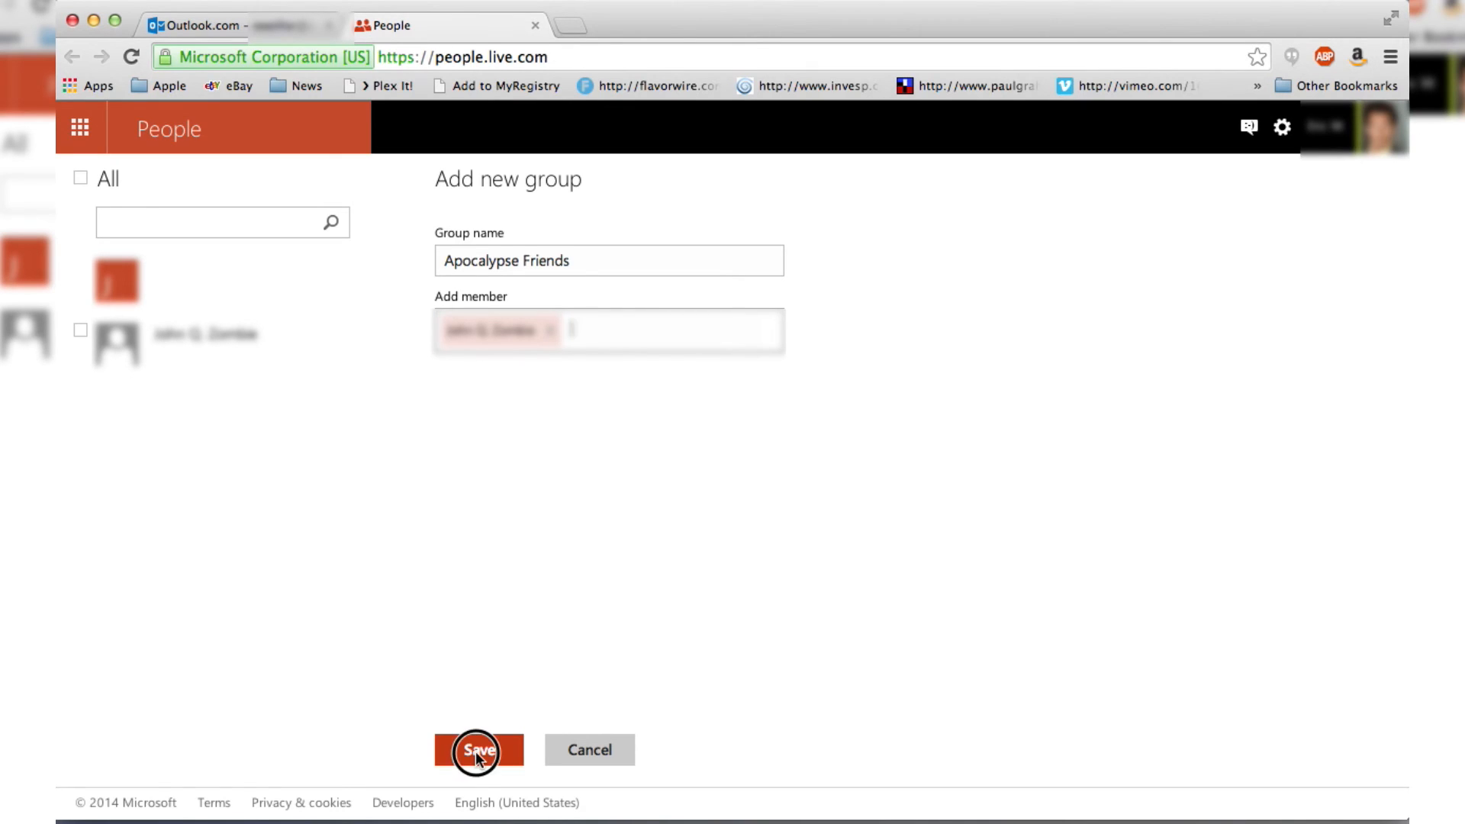
# Step: Finish saving the group and view Apocalypse Friends with its one member in the contact list
pyautogui.click(478, 750)
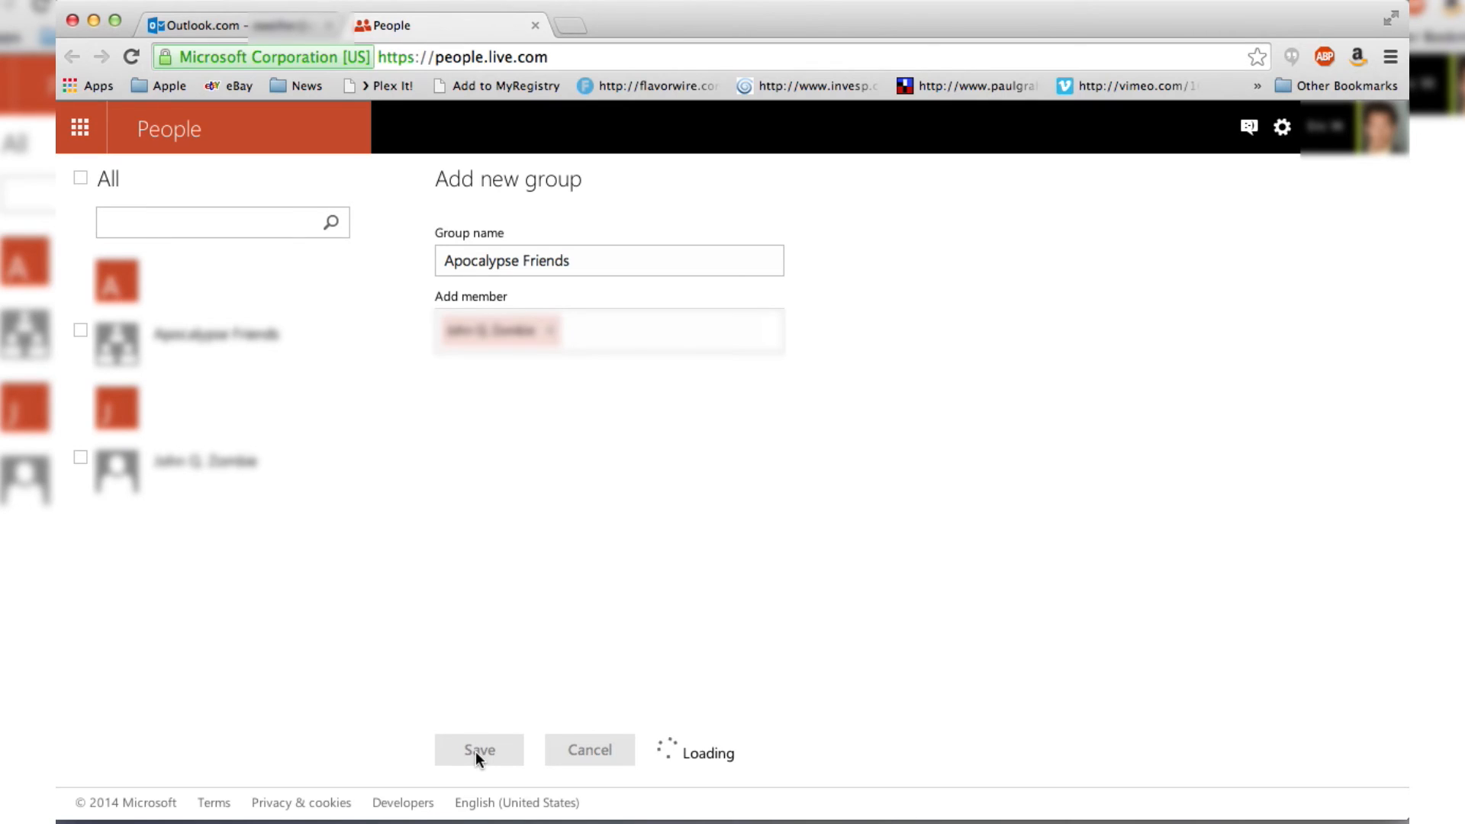
pyautogui.click(478, 750)
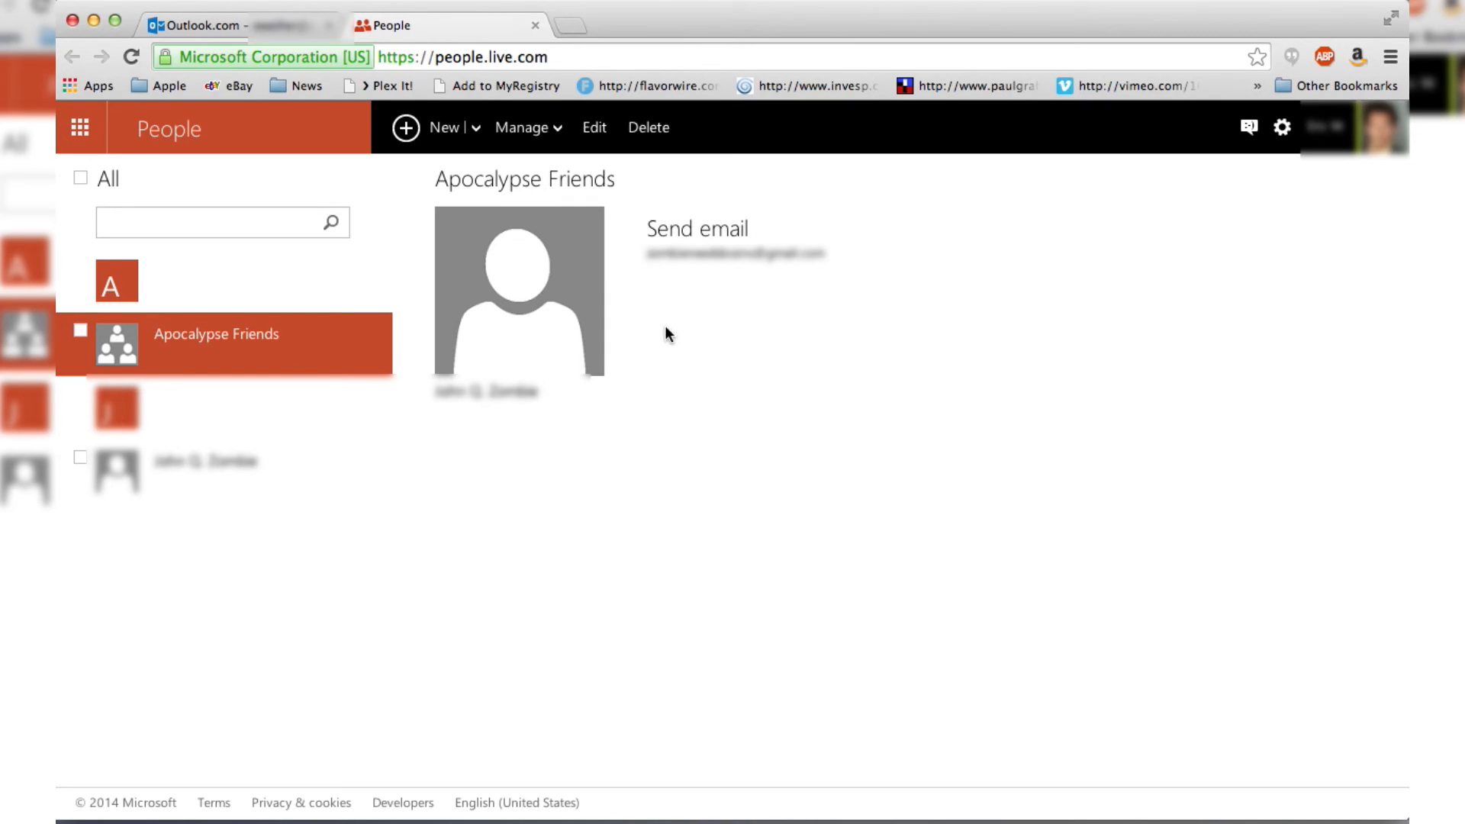
pyautogui.moveTo(799, 238)
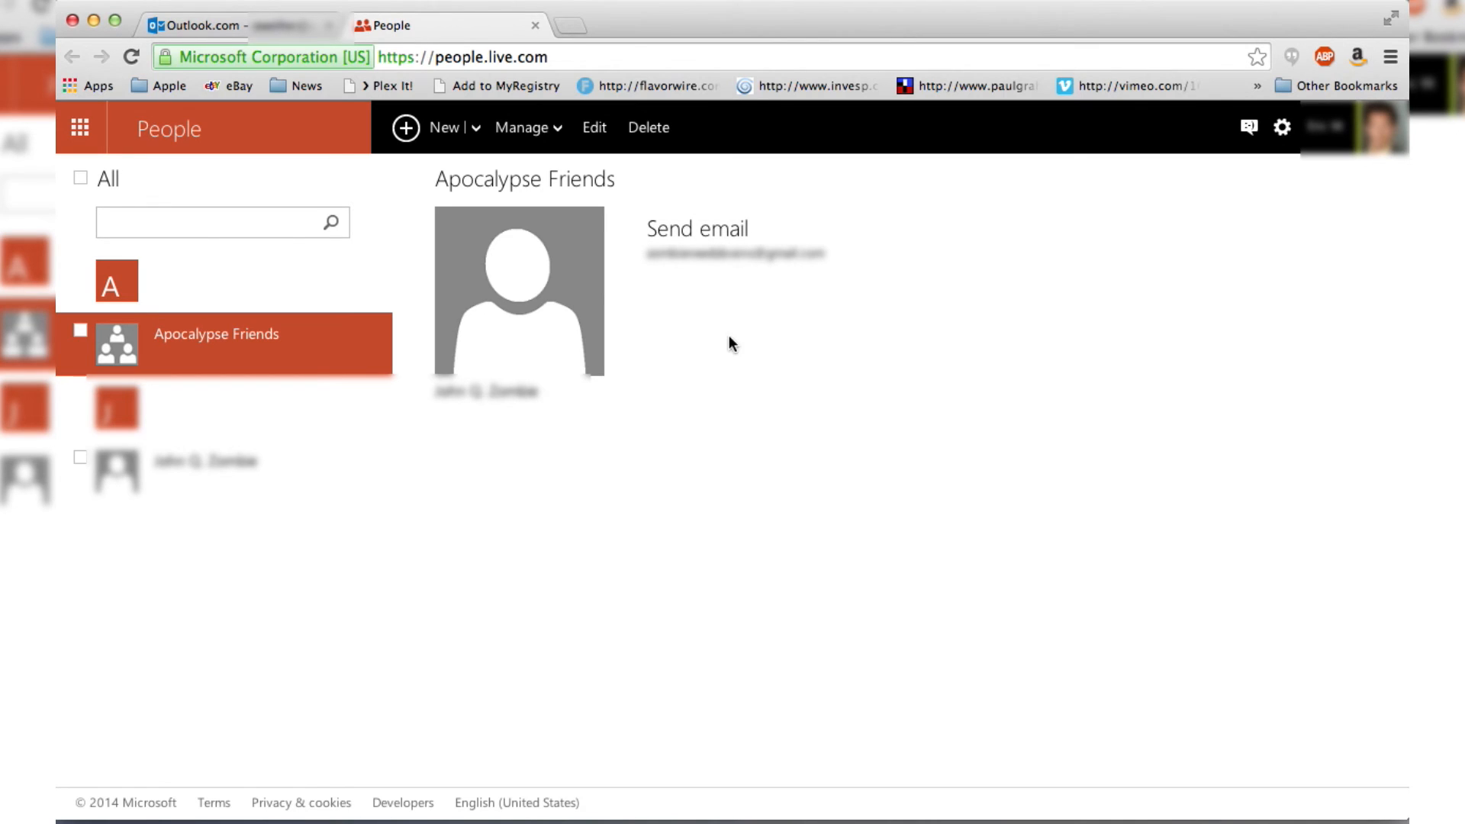
pyautogui.moveTo(746, 346)
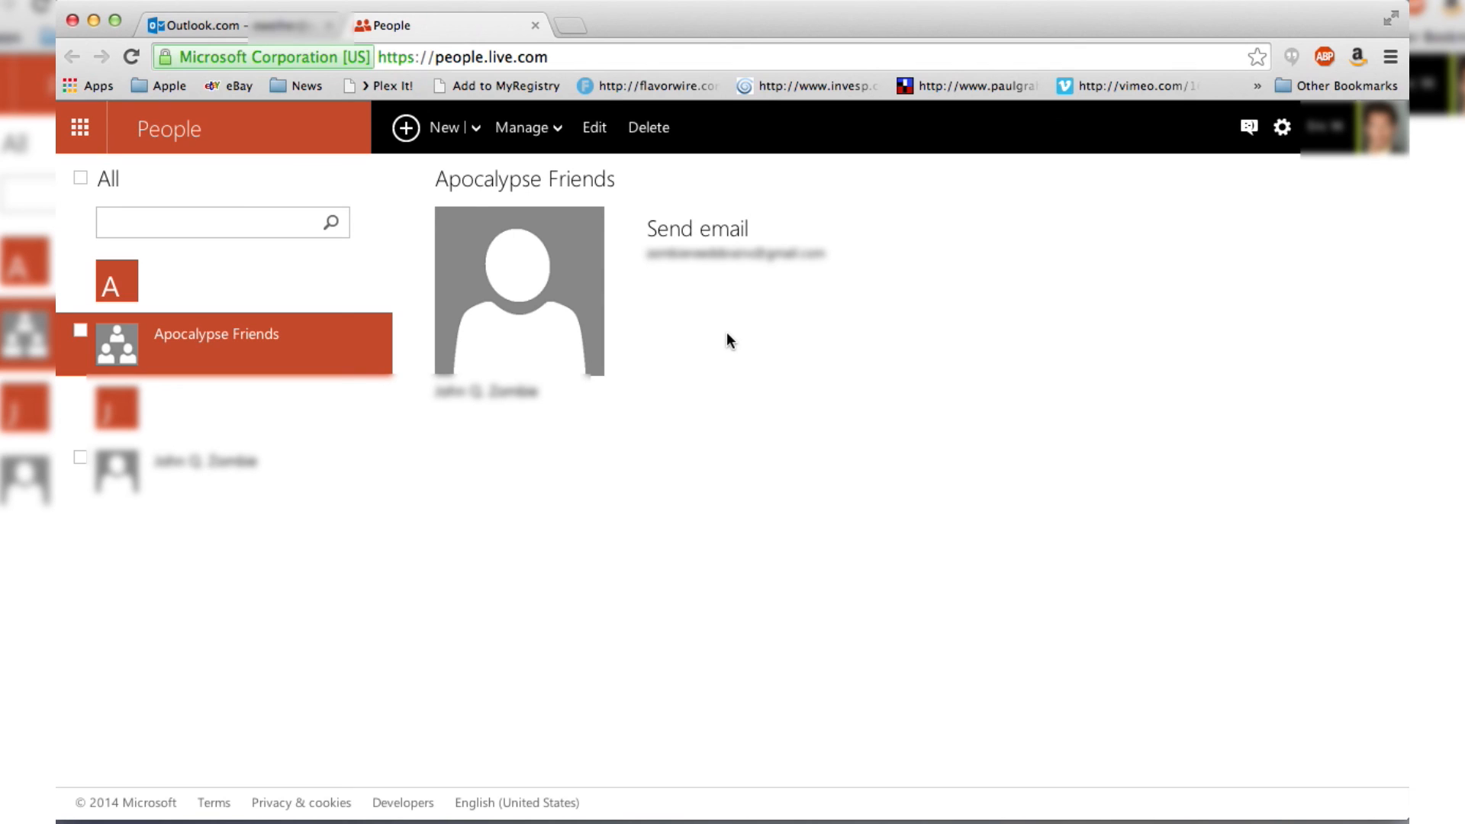
pyautogui.moveTo(1151, 327)
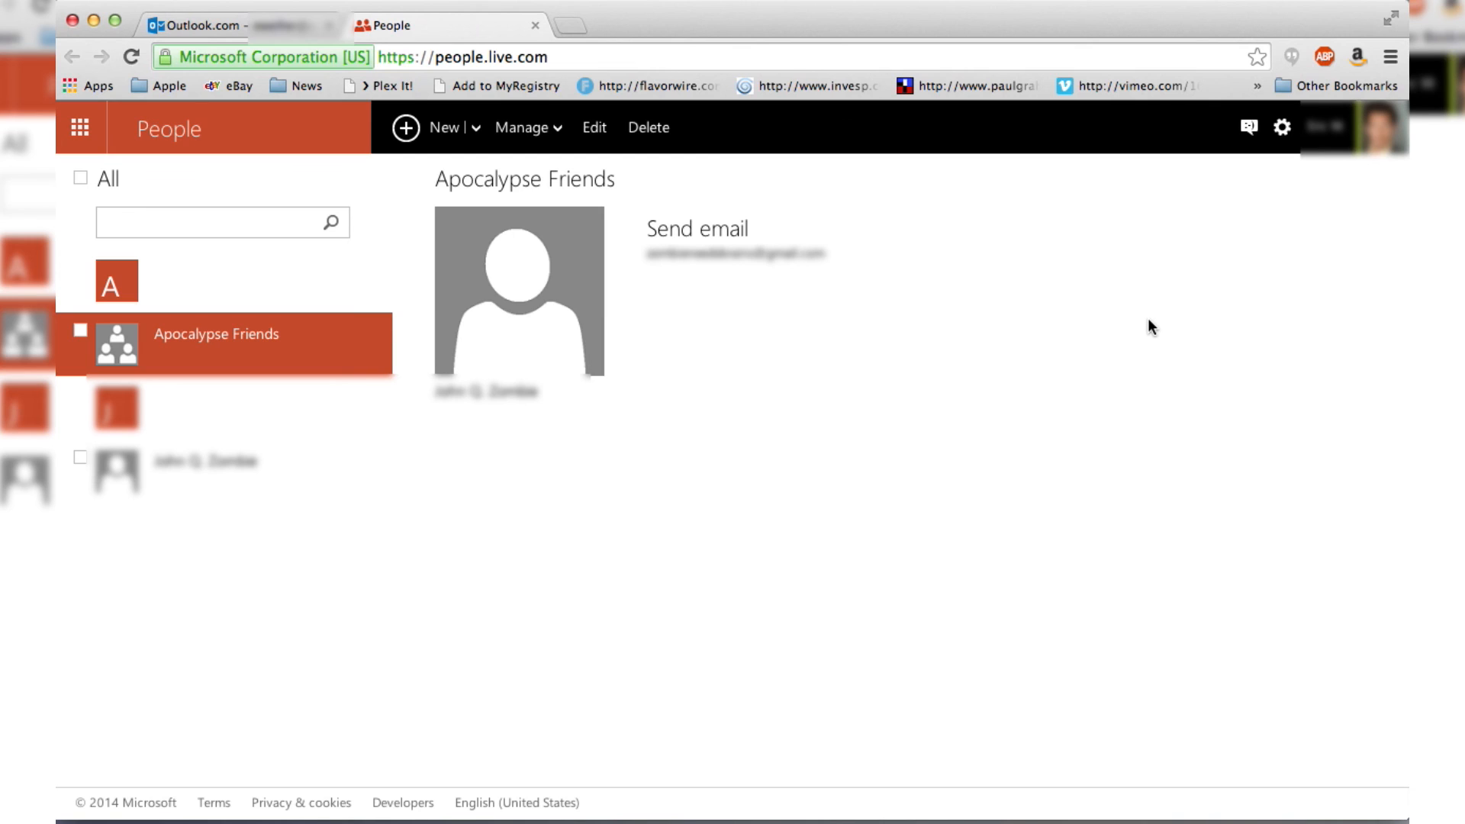